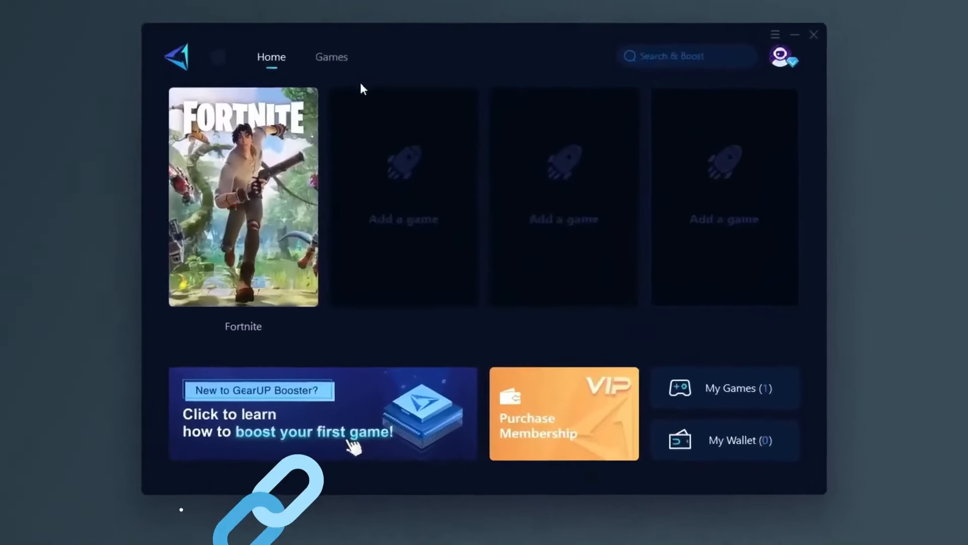
Step: Start boosting Fortnite in GearUP Booster, then minimize back to the desktop
left_click(243, 196)
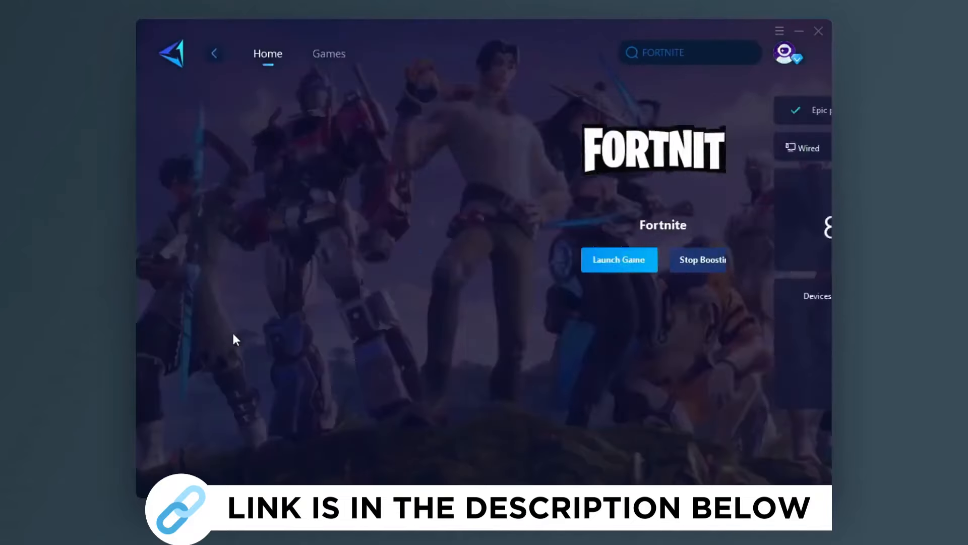
left_click(329, 54)
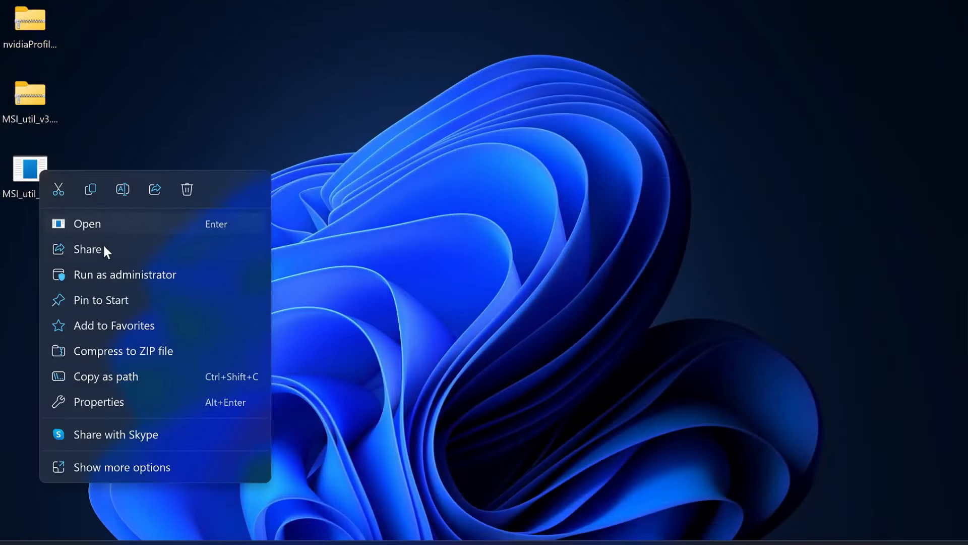
Step: Launch MSI_util as administrator and review the NVIDIA GeForce RTX 4060 interrupt mode entry
left_click(87, 223)
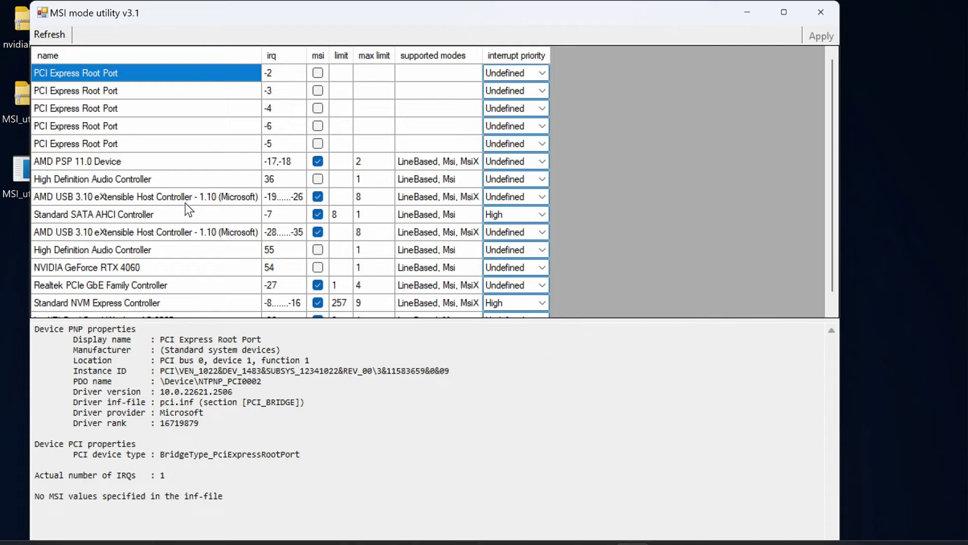
mouse_move(224, 197)
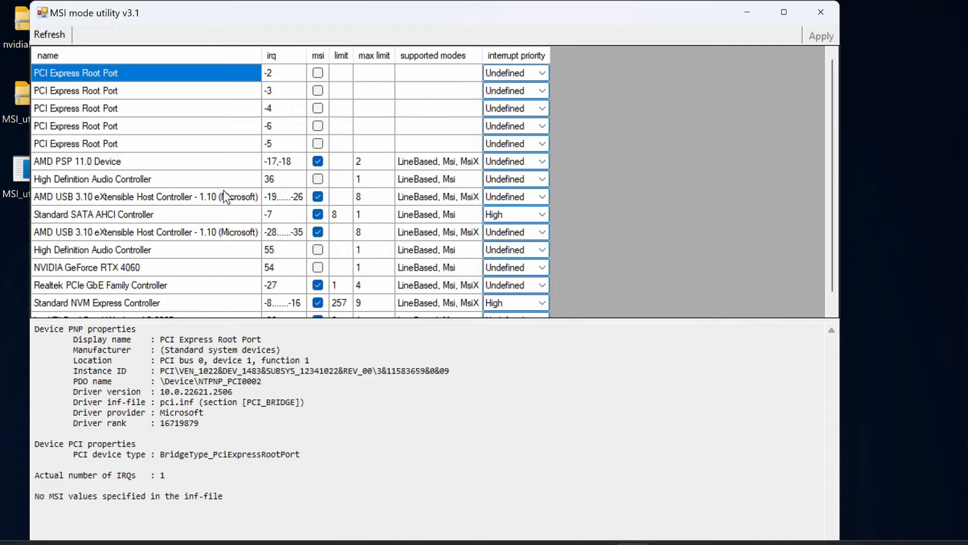
scroll("down", 3)
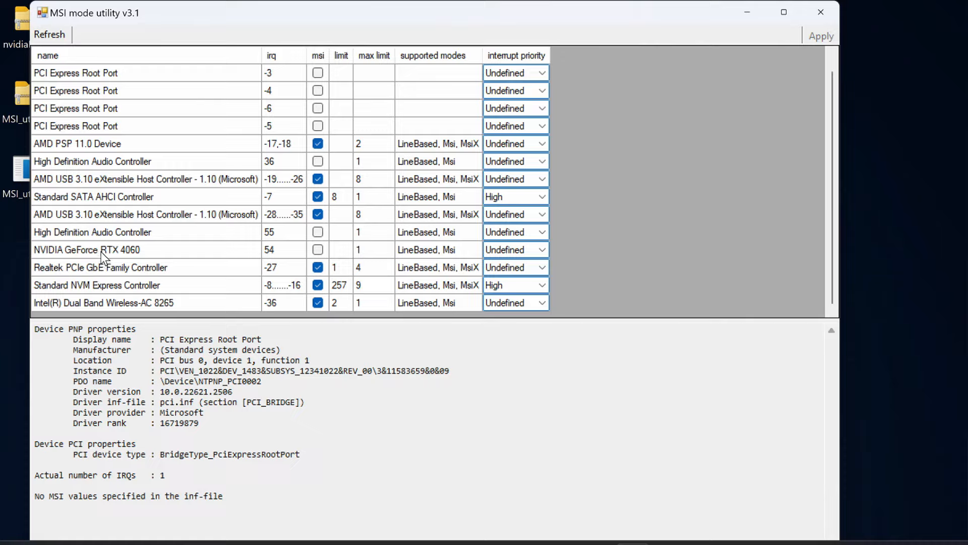
left_click(86, 249)
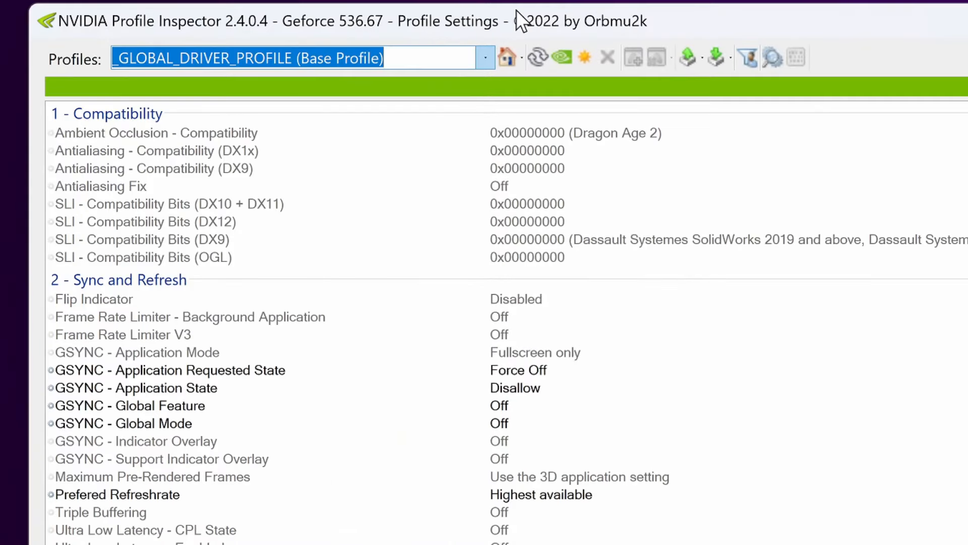
mouse_move(478, 24)
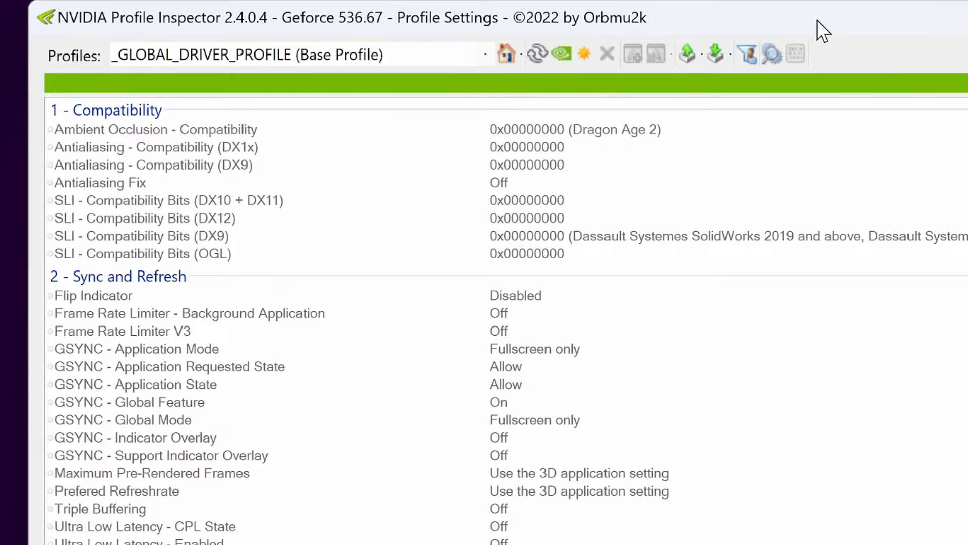
mouse_move(114, 349)
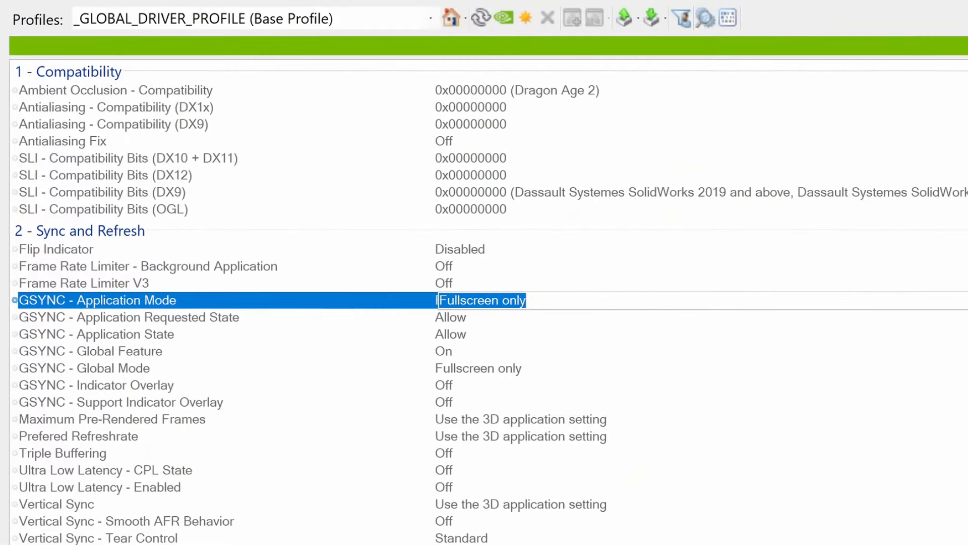
Step: Set GSYNC Application Mode Off, and requested state and Application State to Force Off
left_click(481, 301)
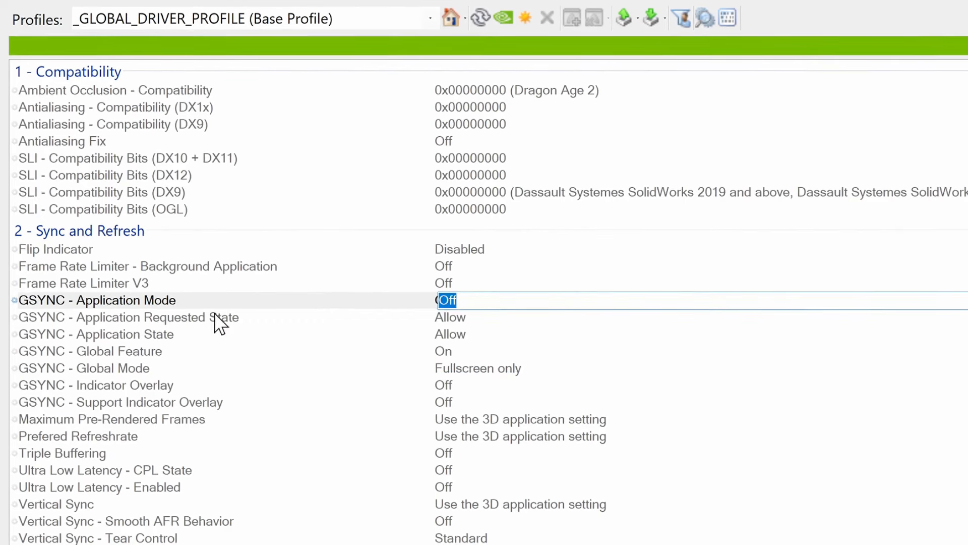
left_click(453, 317)
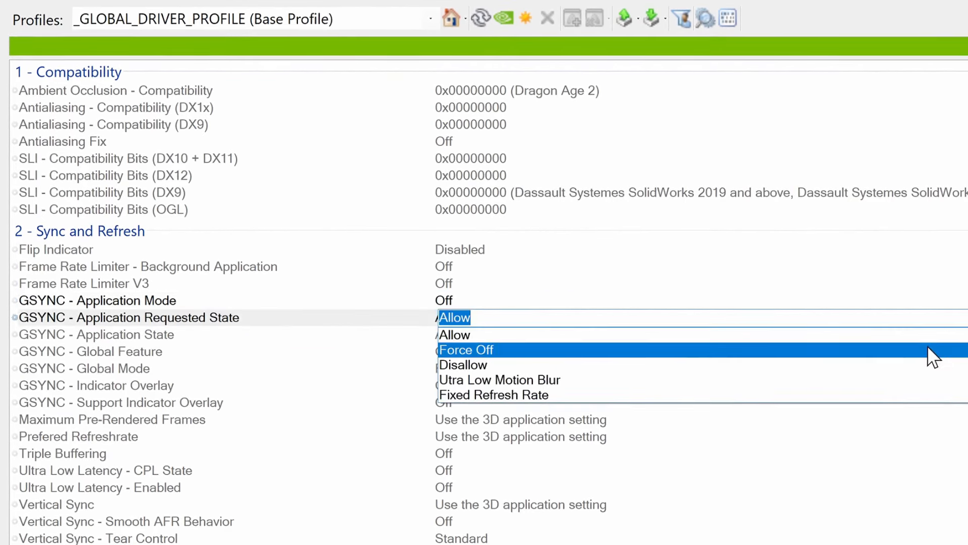
left_click(466, 350)
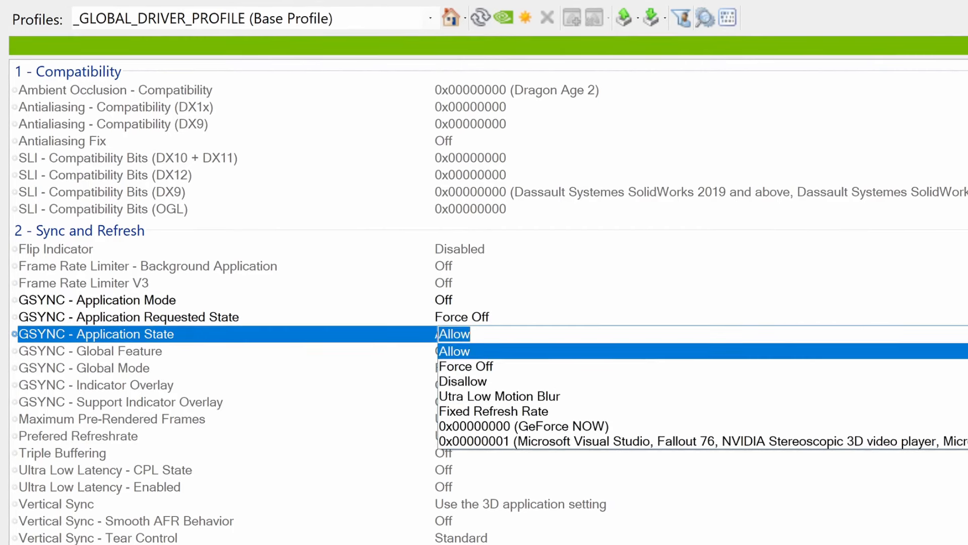
left_click(466, 367)
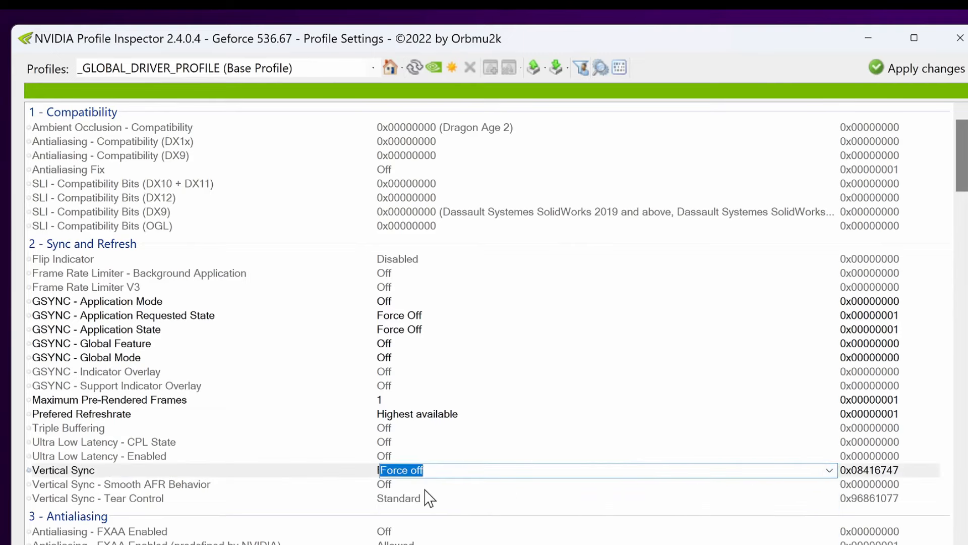
Step: Scroll to Texture Filtering and choose a value for the predefined FXAA setting
scroll("down", 3)
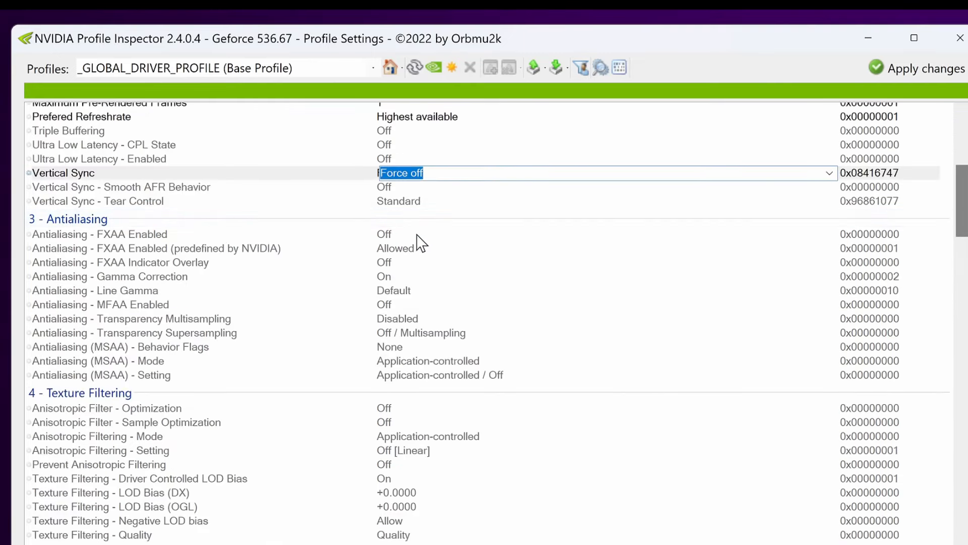
left_click(155, 249)
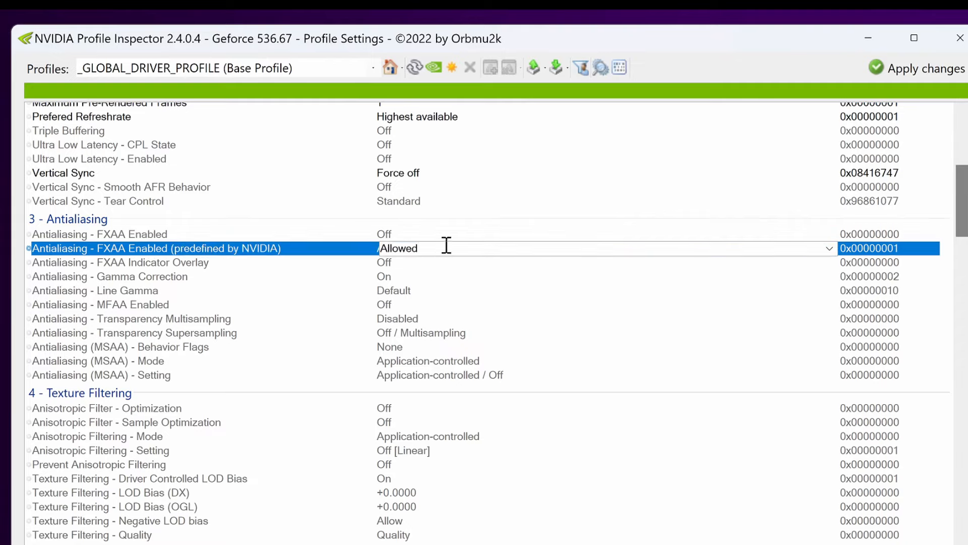
left_click(829, 248)
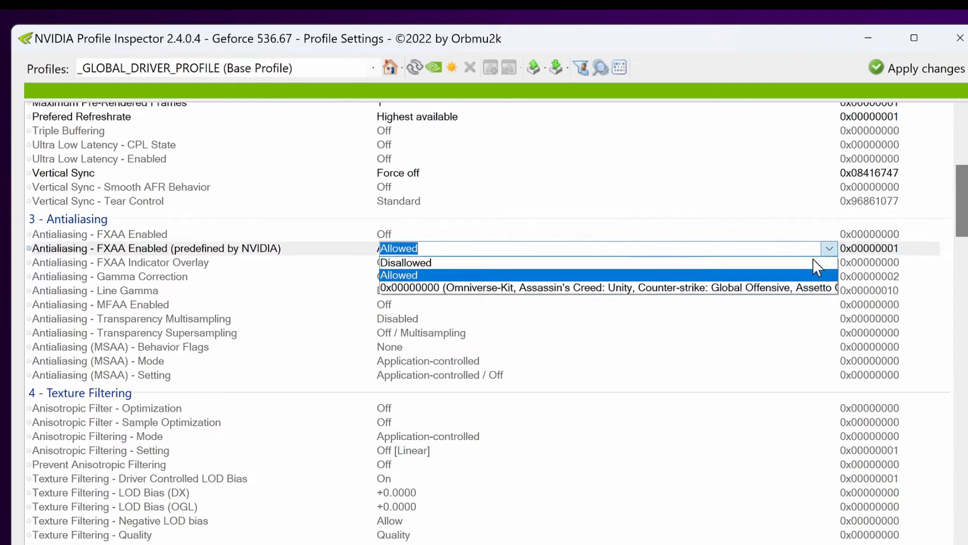
left_click(405, 262)
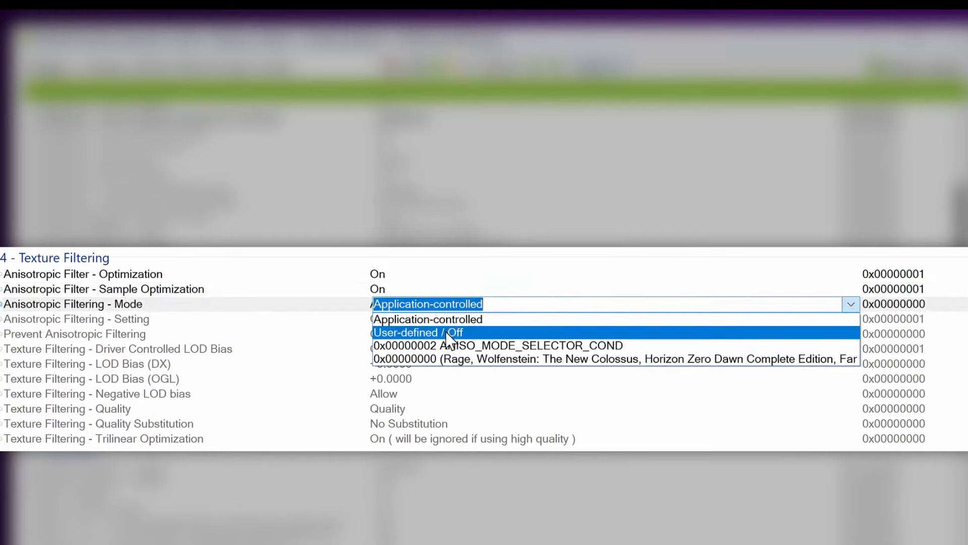
Step: Set Anisotropic Filtering Mode to User-defined / Off and Texture Filtering Quality to High performance
left_click(418, 332)
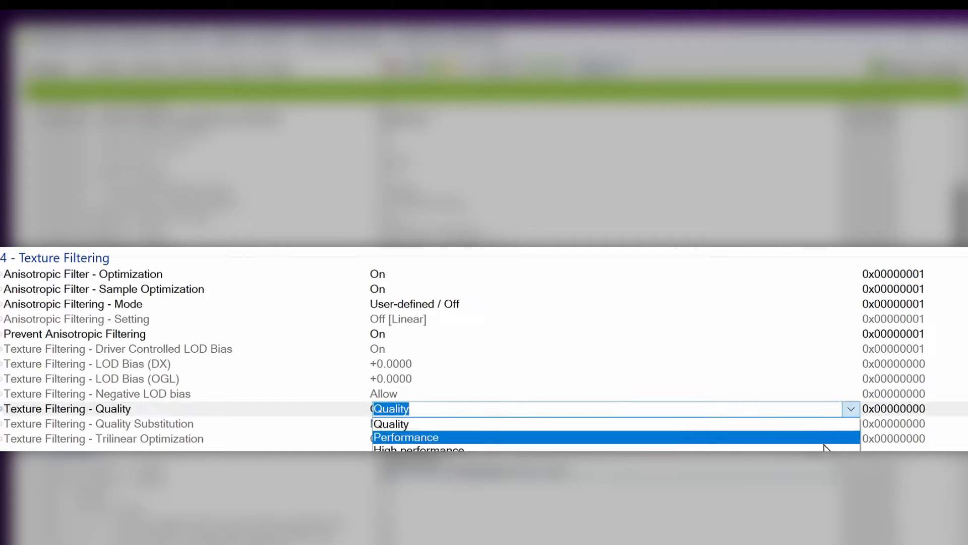
left_click(417, 450)
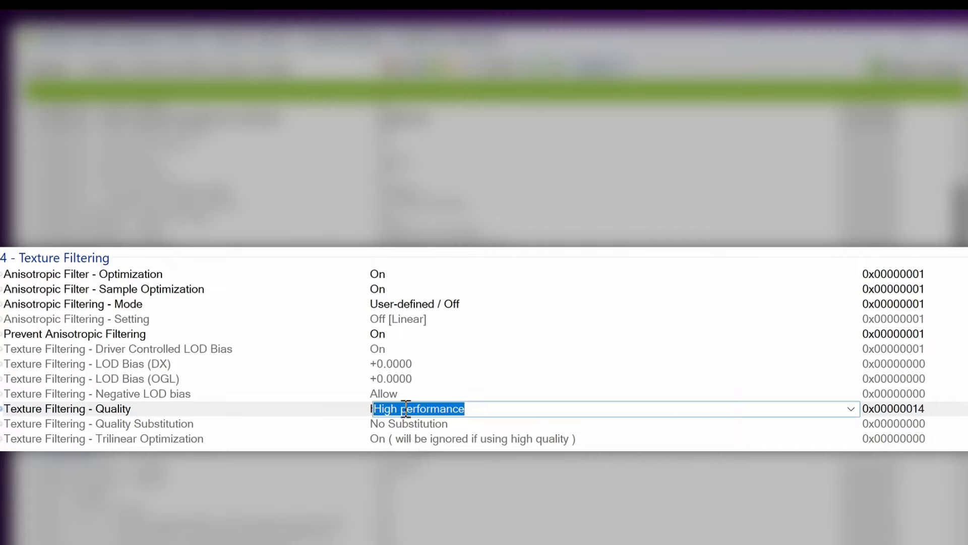
mouse_move(426, 364)
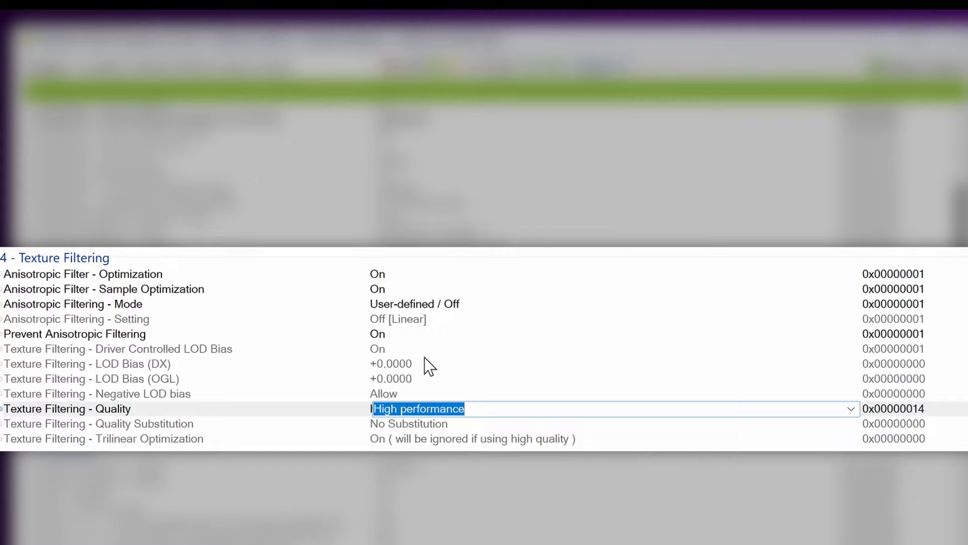
left_click(87, 363)
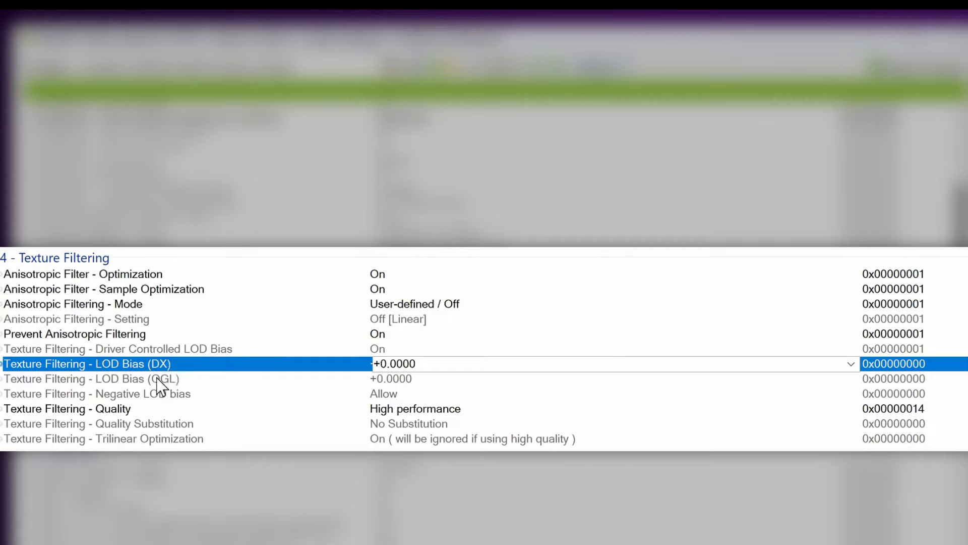
left_click(93, 378)
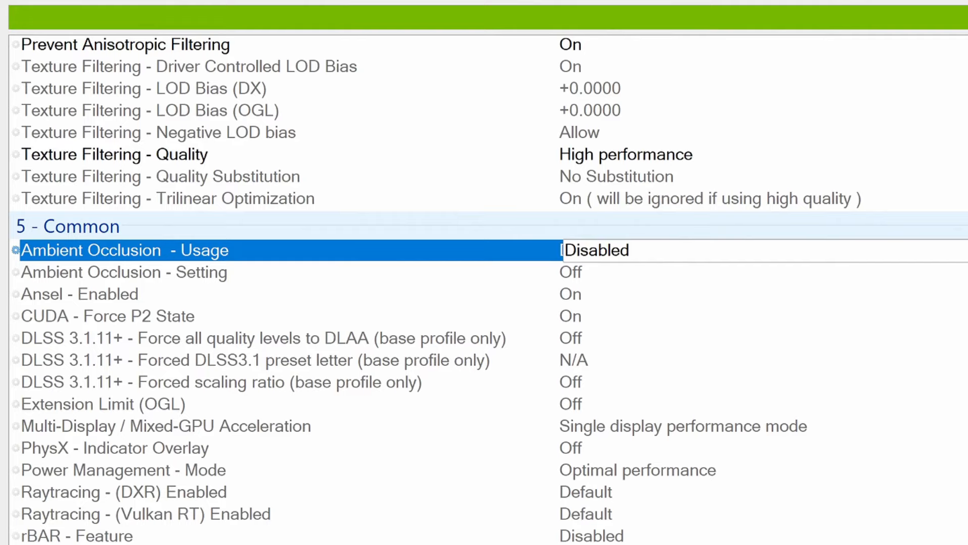
Step: Edit the Ambient Occlusion setting and keep Multi-Display acceleration at Single display performance mode
left_click(593, 249)
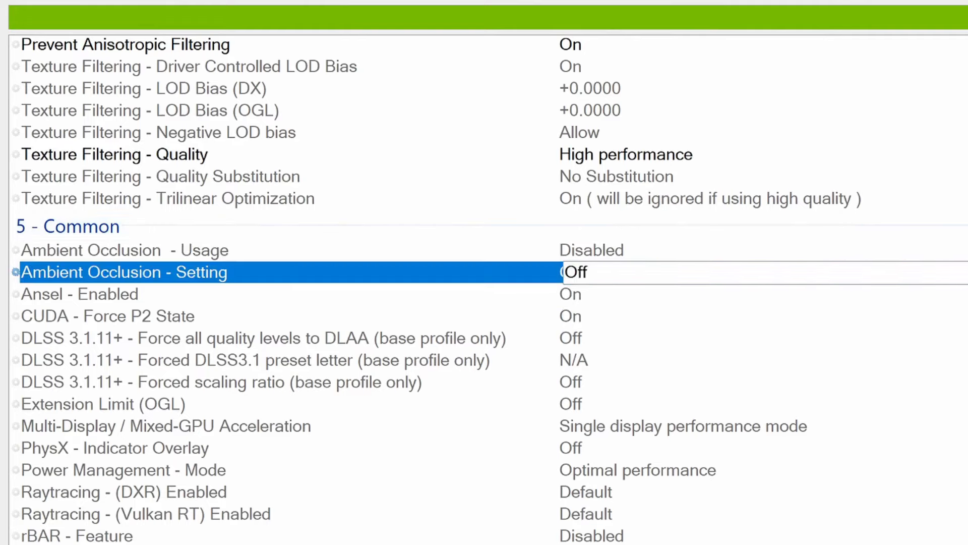
left_click(574, 271)
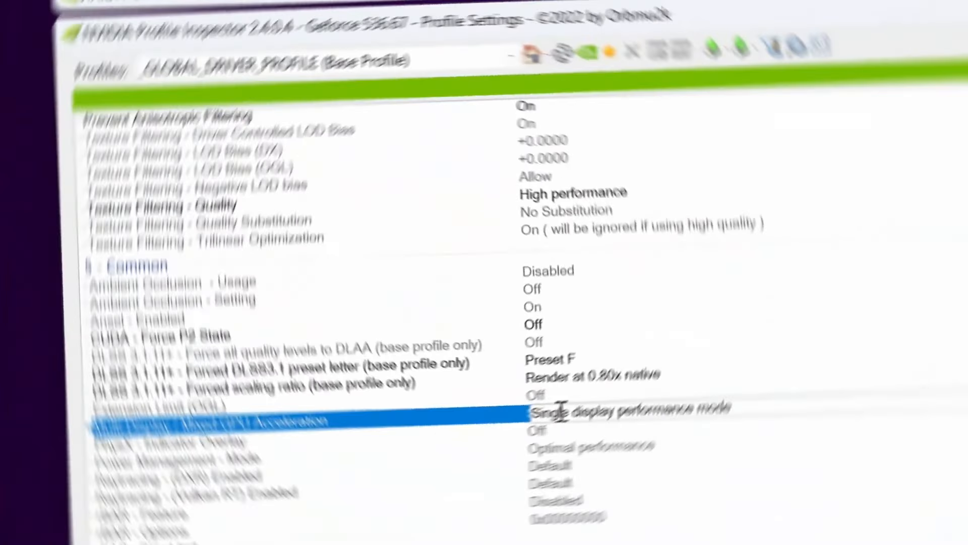
left_click(623, 414)
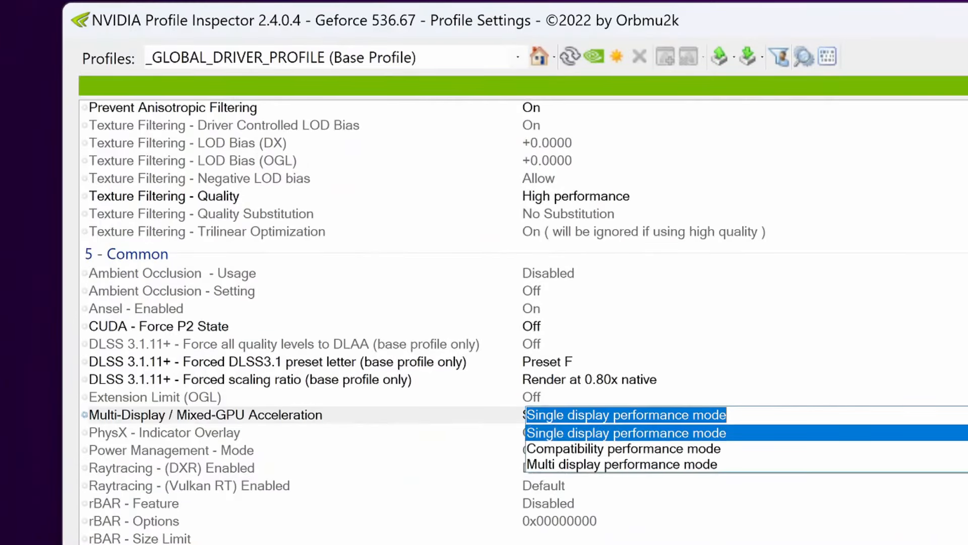
left_click(625, 433)
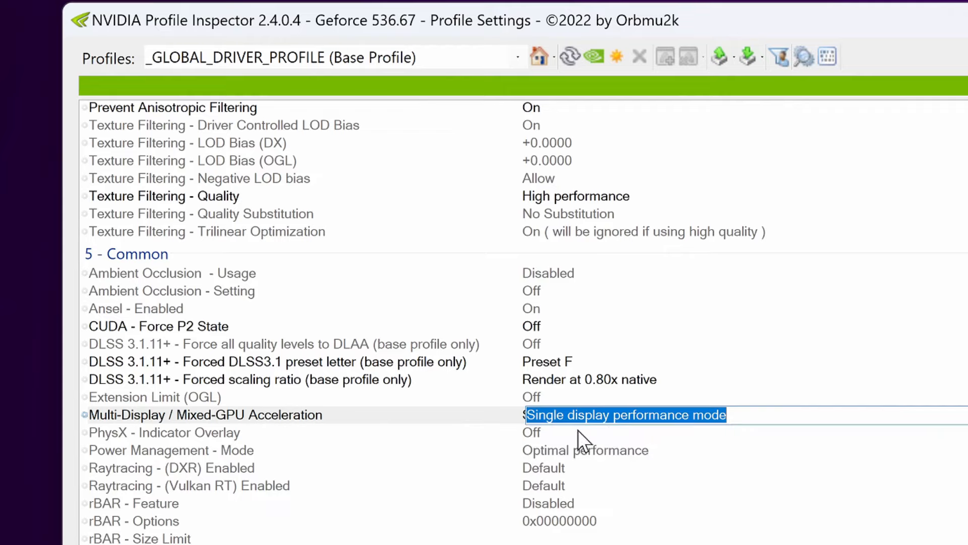
mouse_move(530, 442)
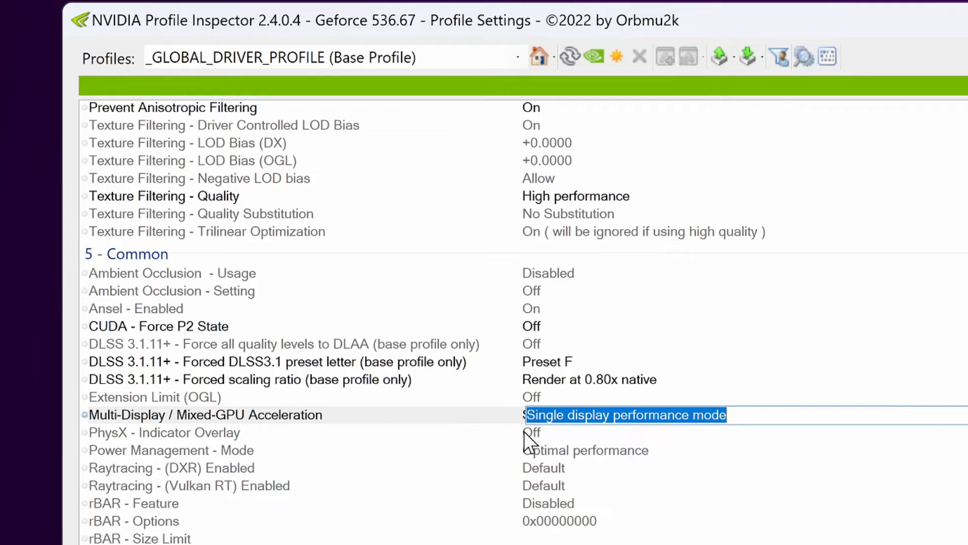
left_click(172, 450)
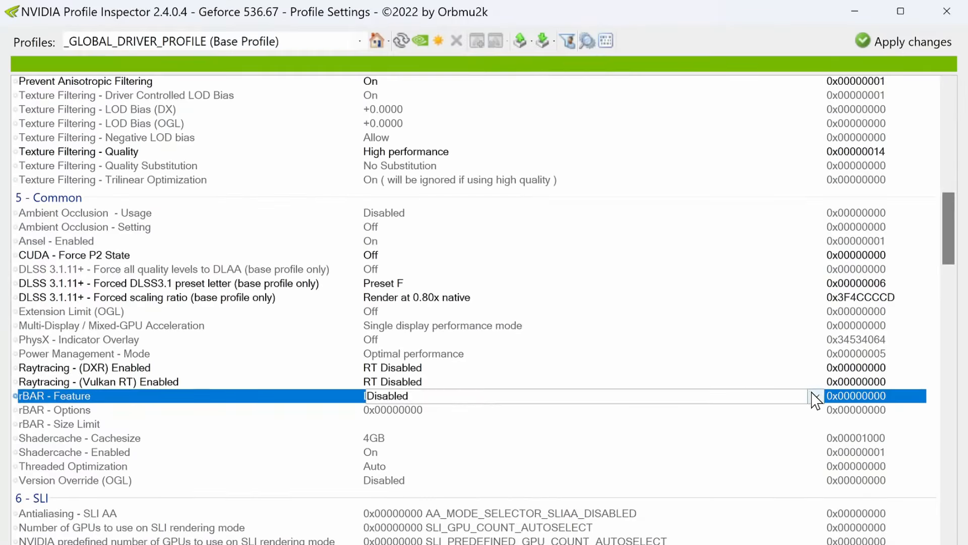
Step: Set rBAR Feature to Enabled and choose the game-list value for rBAR Size Limit
left_click(816, 395)
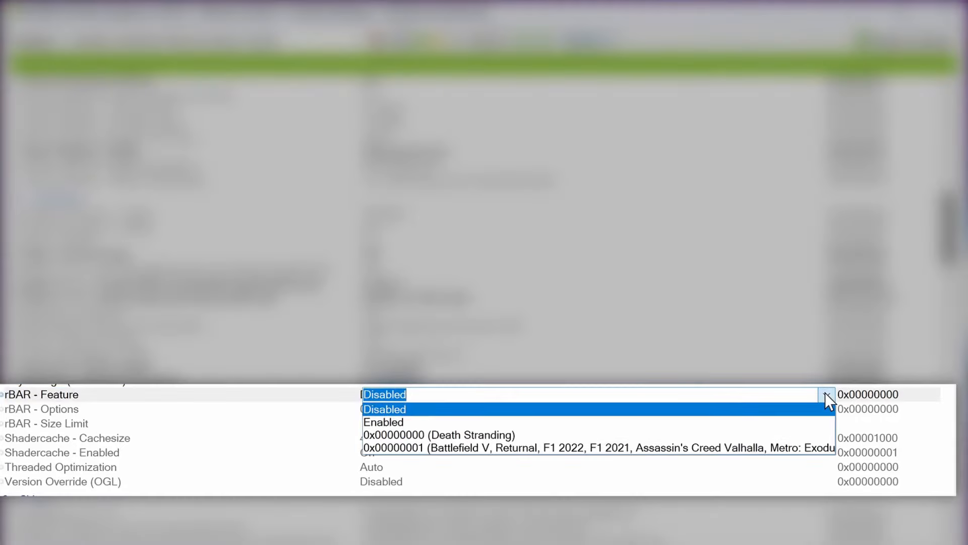
left_click(384, 423)
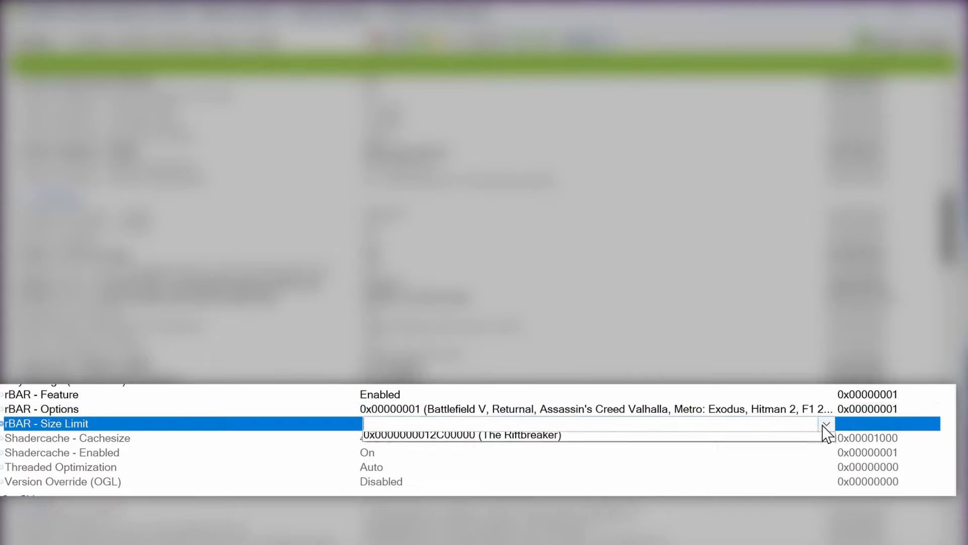
left_click(826, 424)
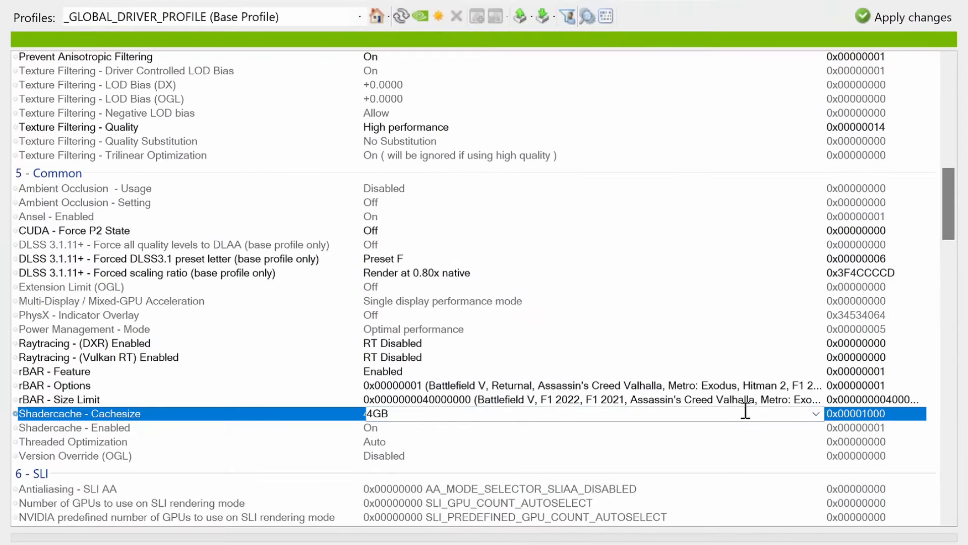
Step: Set the Shadercache cache size to Unlimited instead of 4GB
left_click(815, 414)
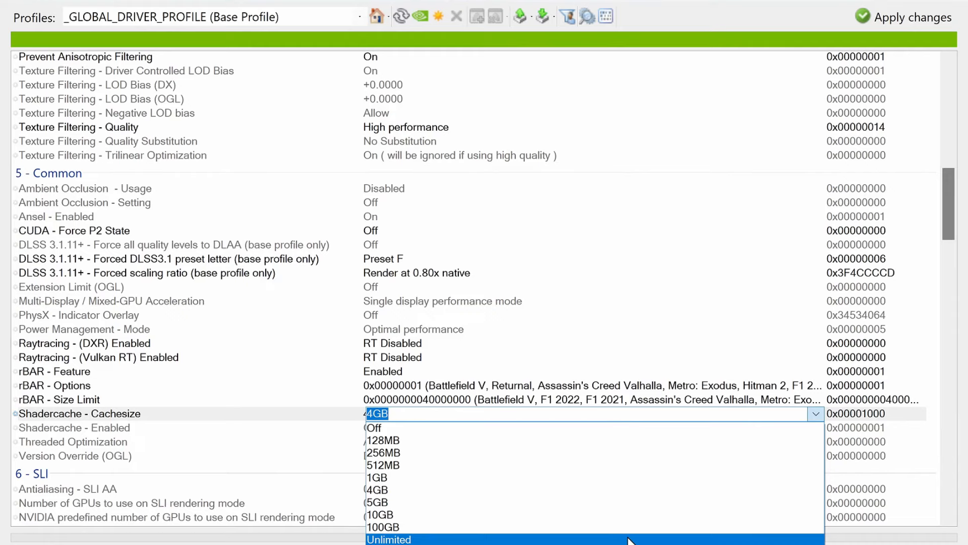
left_click(388, 537)
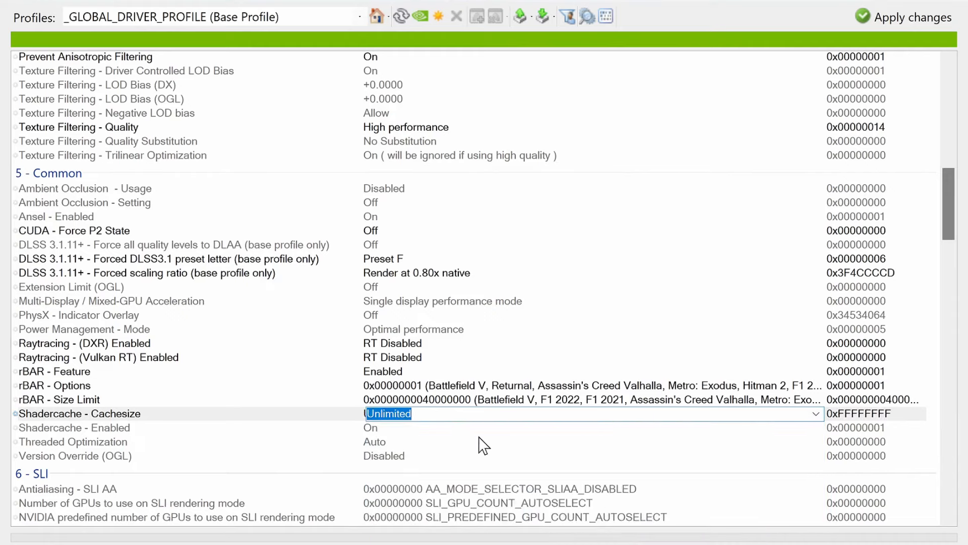
left_click(814, 413)
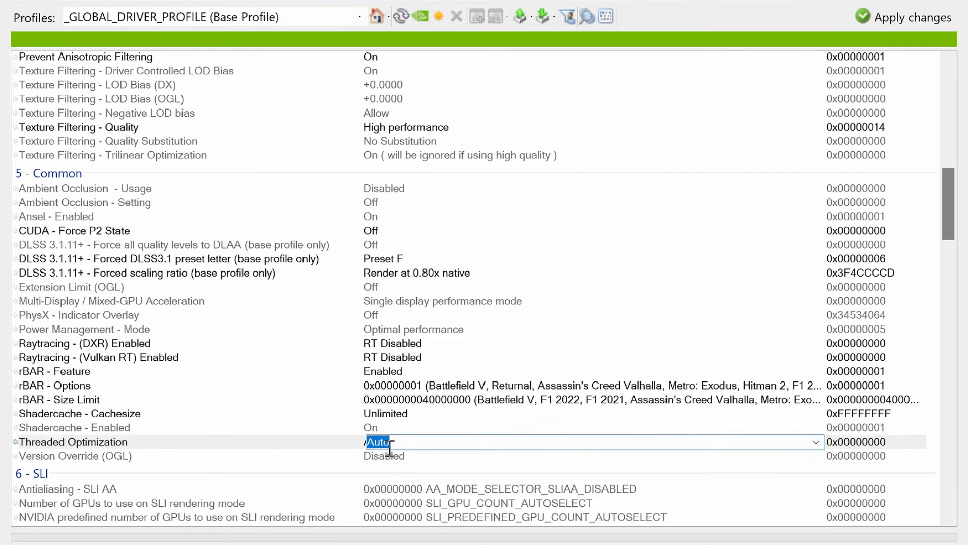
scroll("down", 3)
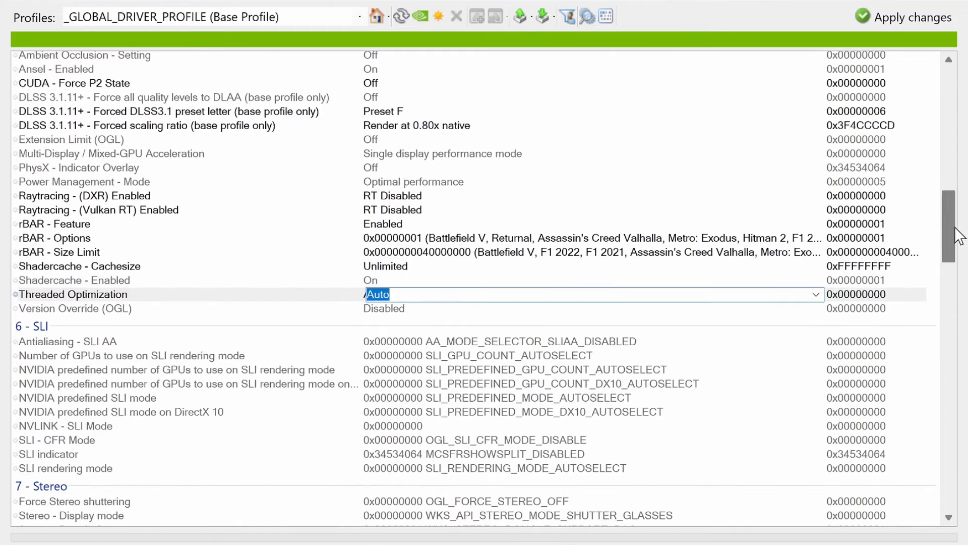
scroll("down", 3)
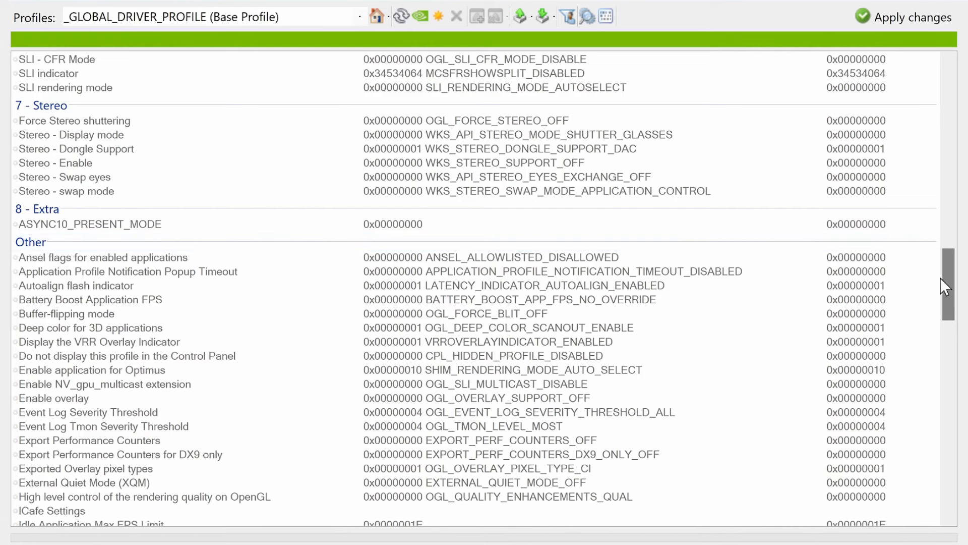
scroll("down", 3)
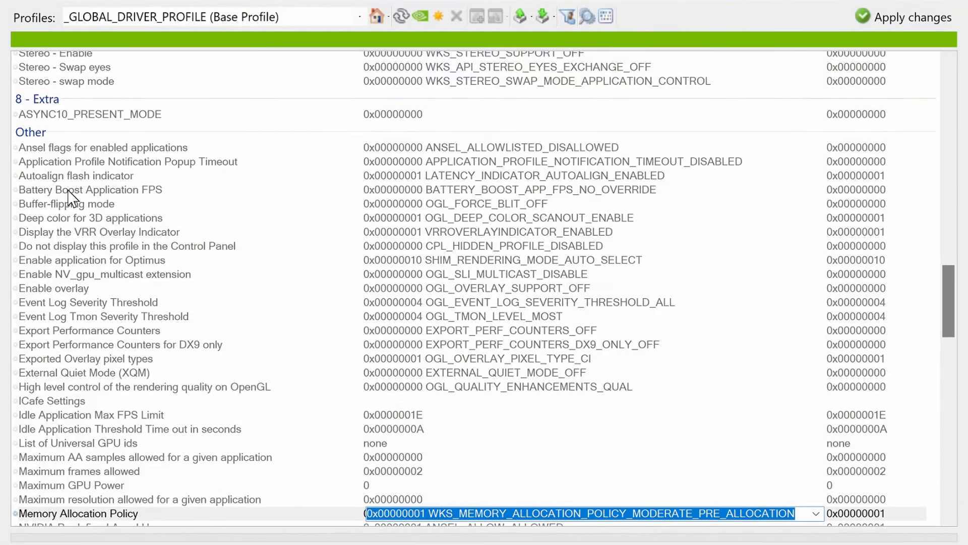
mouse_move(111, 230)
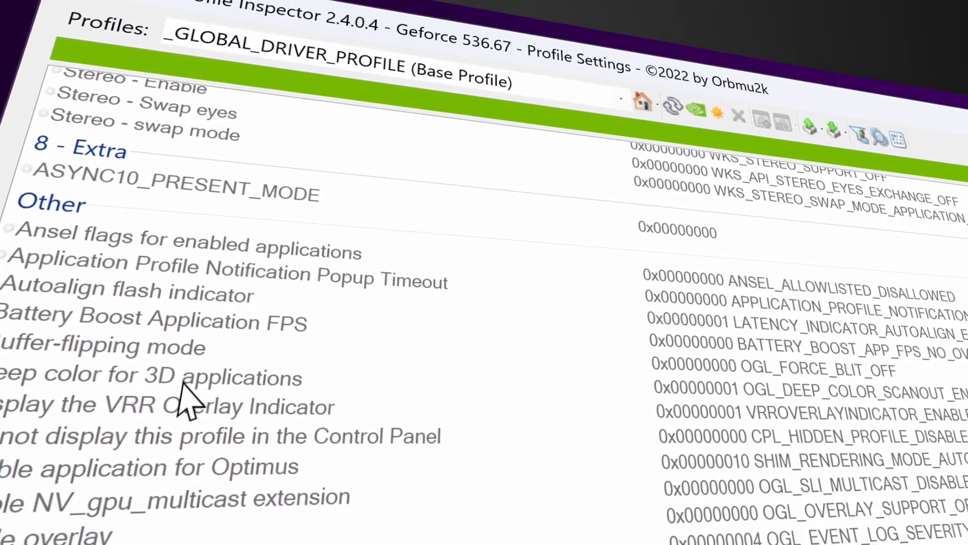
scroll("down", 3)
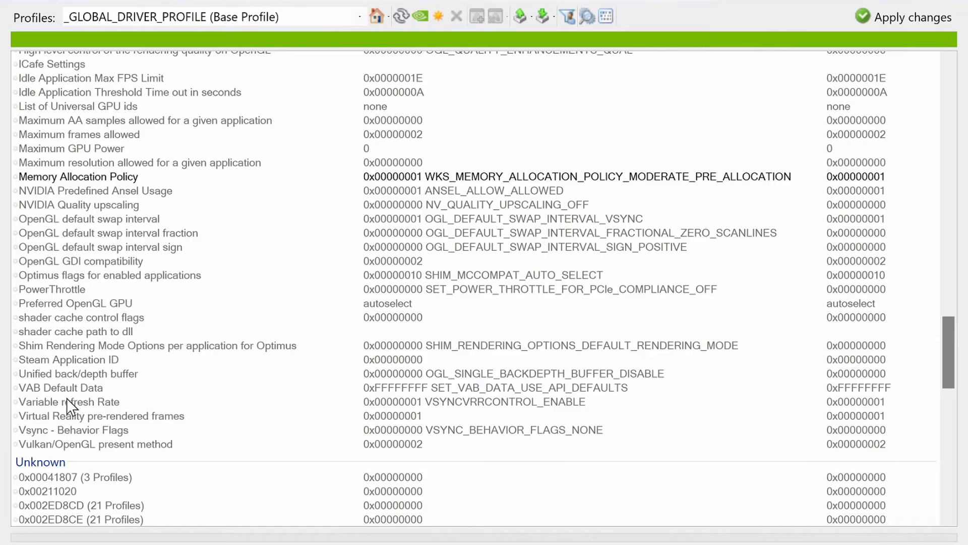
Step: Set Variable refresh Rate to VSYNCVRRCONTROL_DISABLE in the global profile
left_click(70, 402)
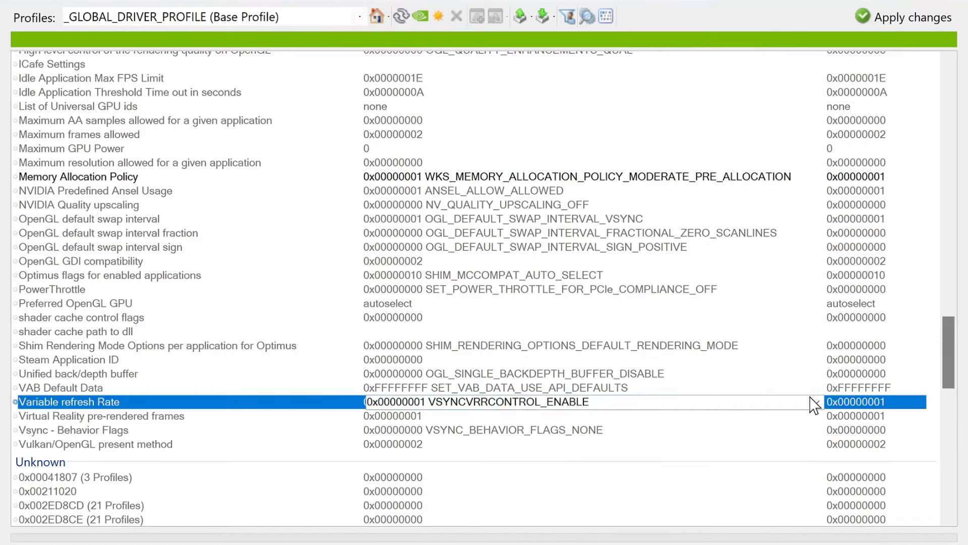
left_click(814, 401)
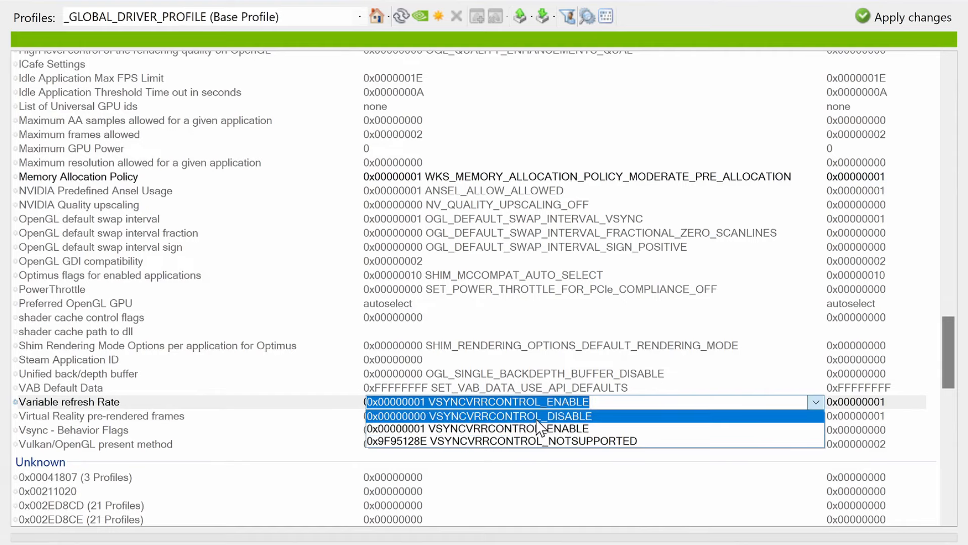
mouse_move(556, 433)
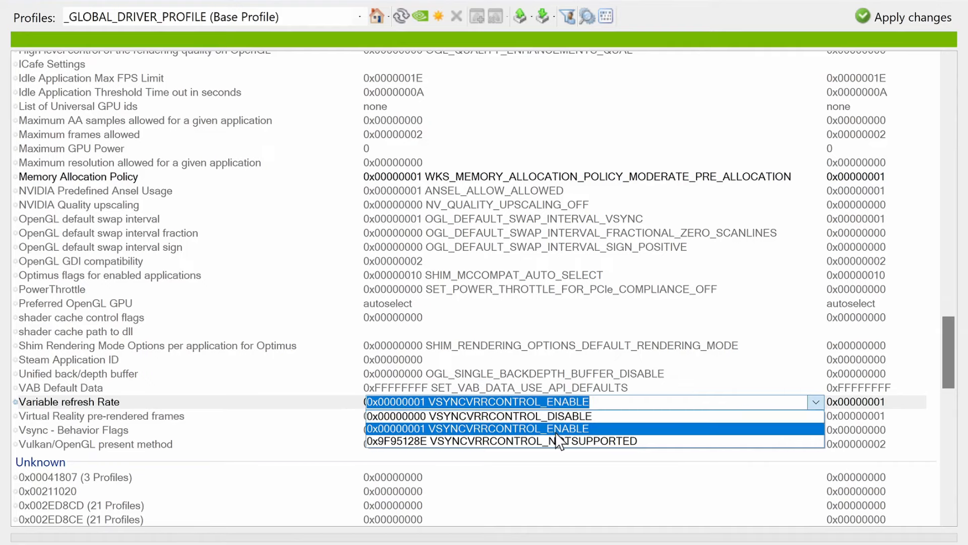
left_click(477, 416)
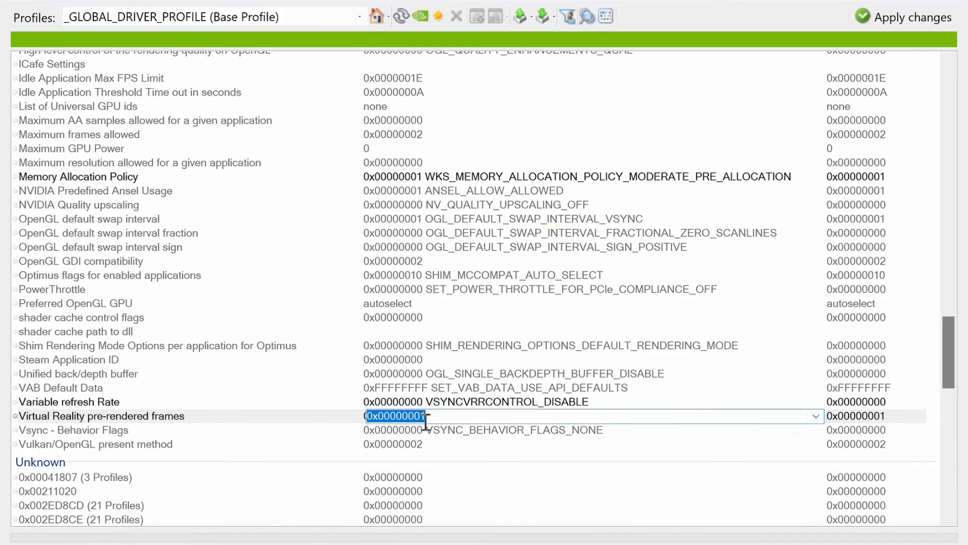
mouse_move(471, 414)
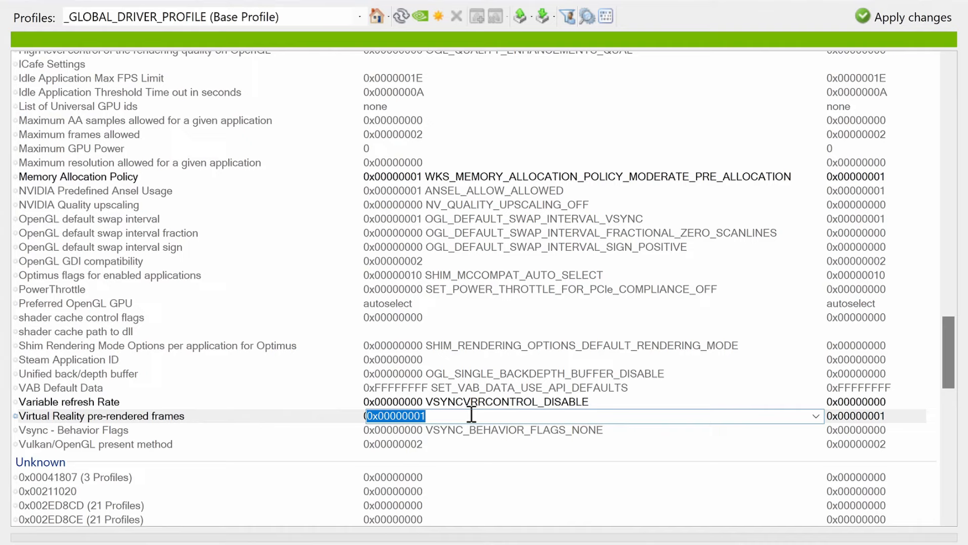
mouse_move(832, 362)
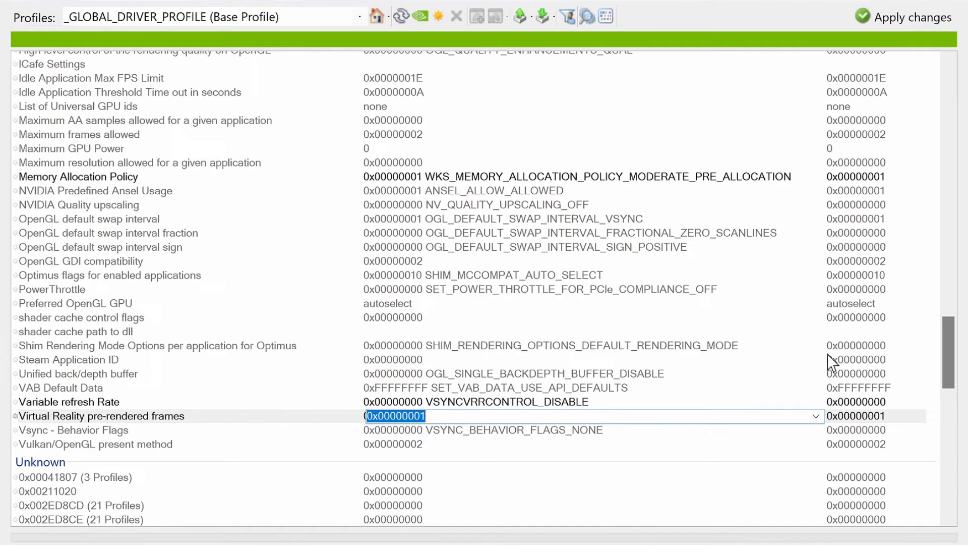
mouse_move(898, 340)
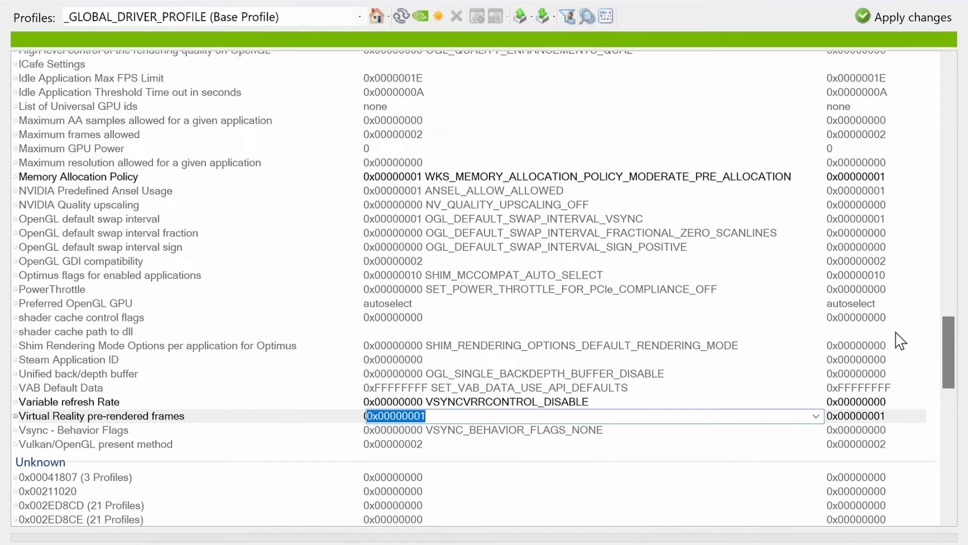
mouse_move(203, 250)
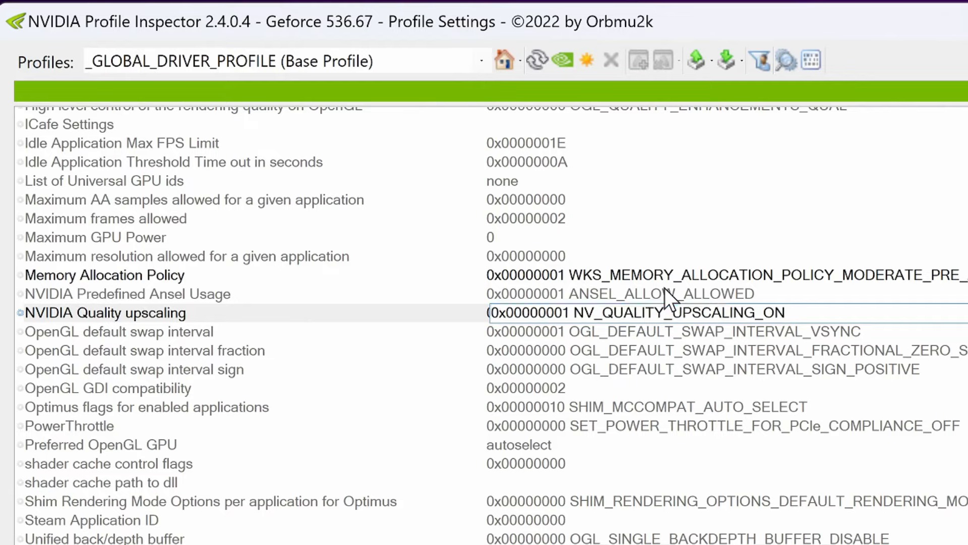
Step: Set Predefined Ansel Usage to ANSEL_ALLOW_DISALLOWED and begin editing Ansel - Enabled in Common
left_click(637, 294)
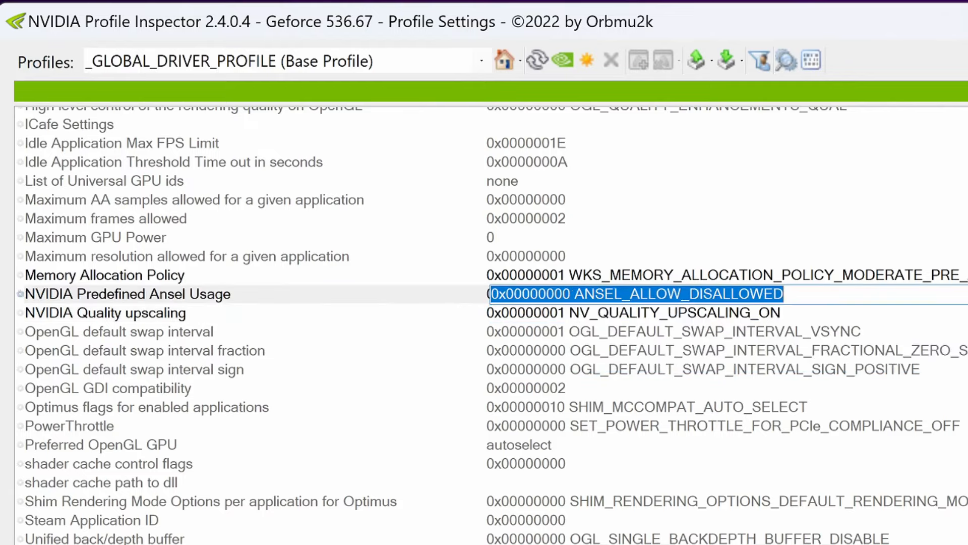
scroll("up", 3)
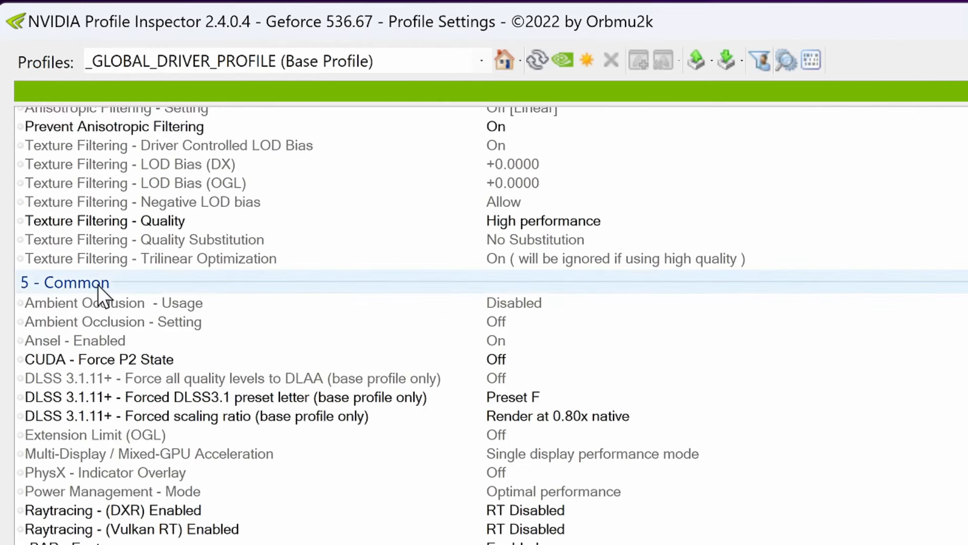
left_click(74, 340)
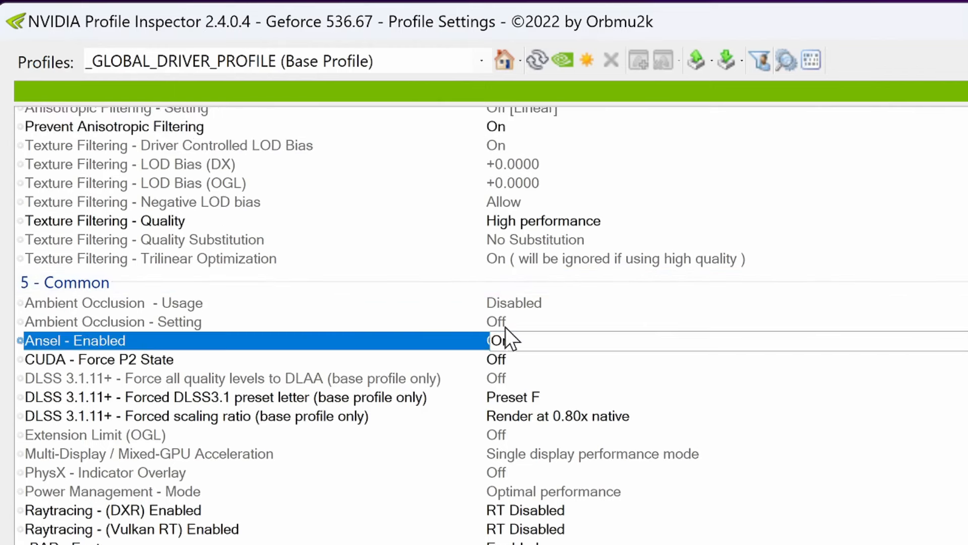
left_click(500, 340)
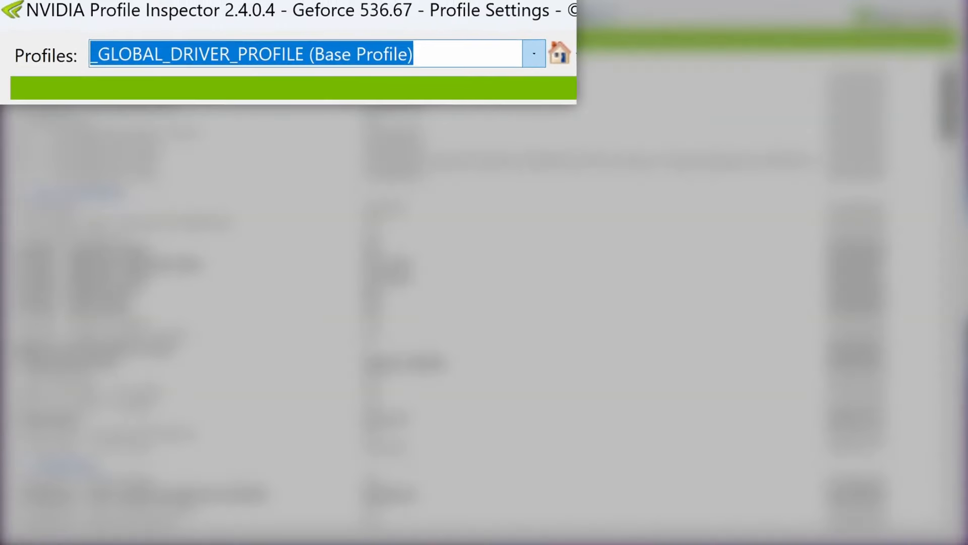
Step: Load The Finals game profile by entering 'the finals' in the Profiles box
type("the finals")
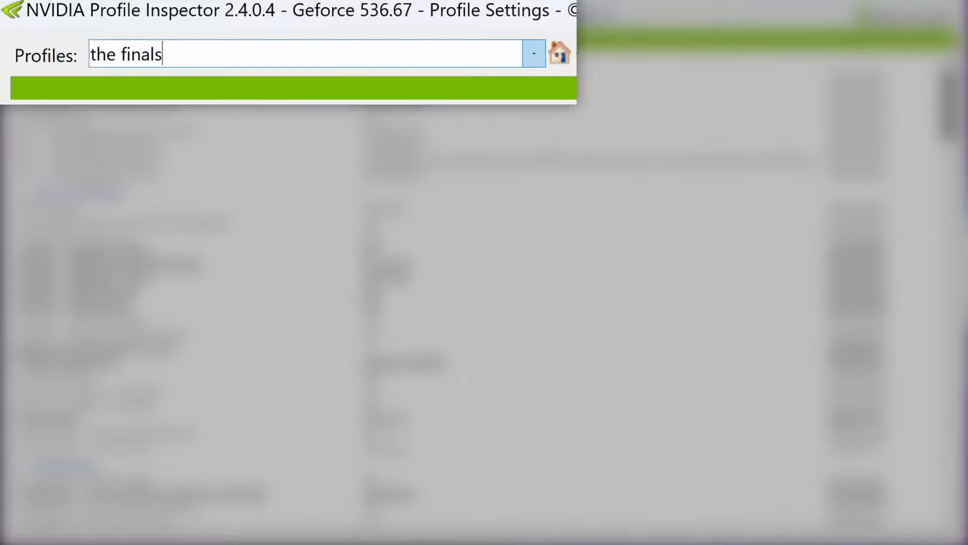
key("Backspace")
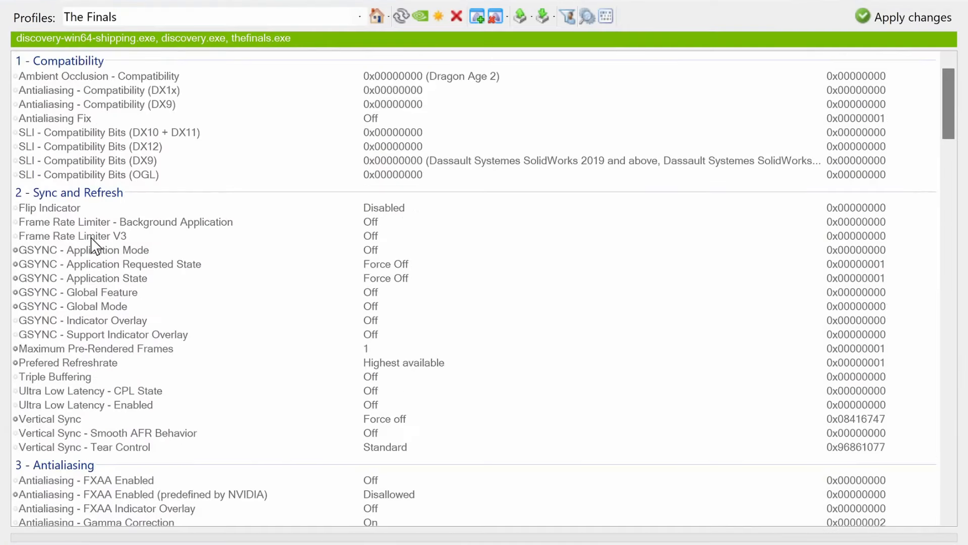
Step: Limit The Finals profile to 144 FPS via Frame Rate Limiter V3, keeping rBAR - Feature Enabled
left_click(70, 235)
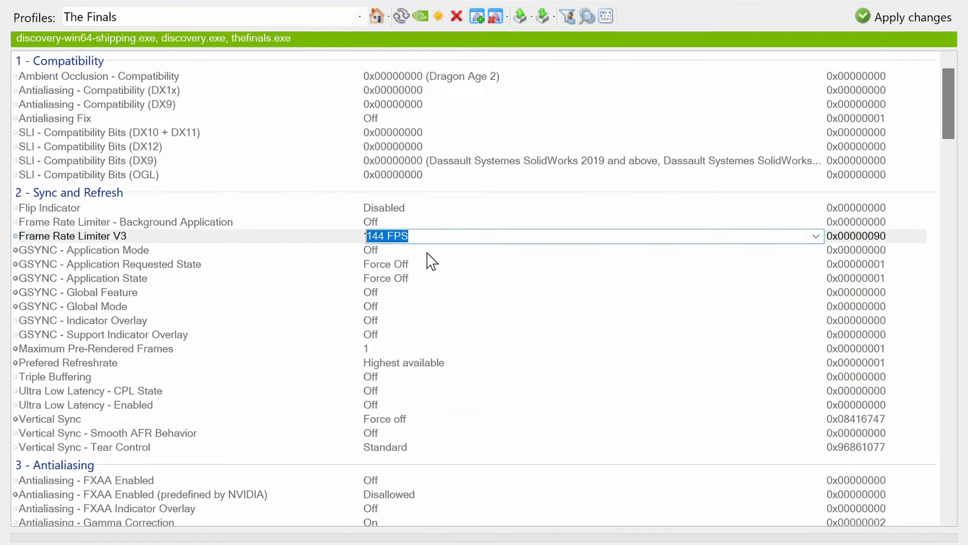
mouse_move(436, 235)
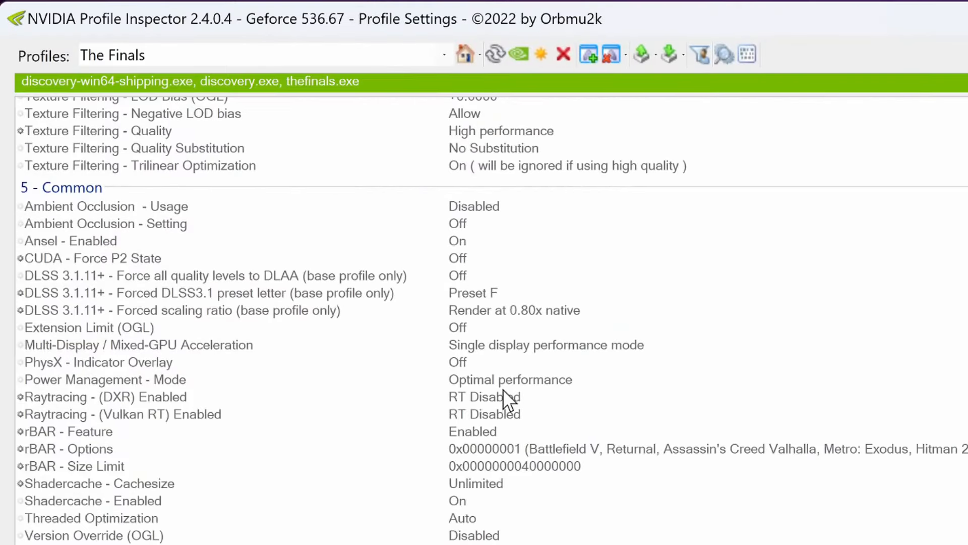
left_click(472, 430)
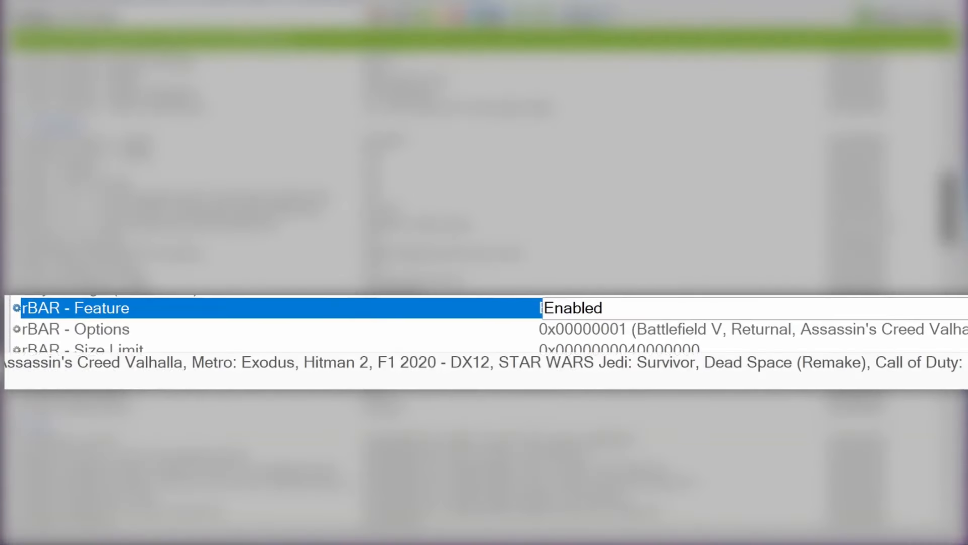
left_click(568, 308)
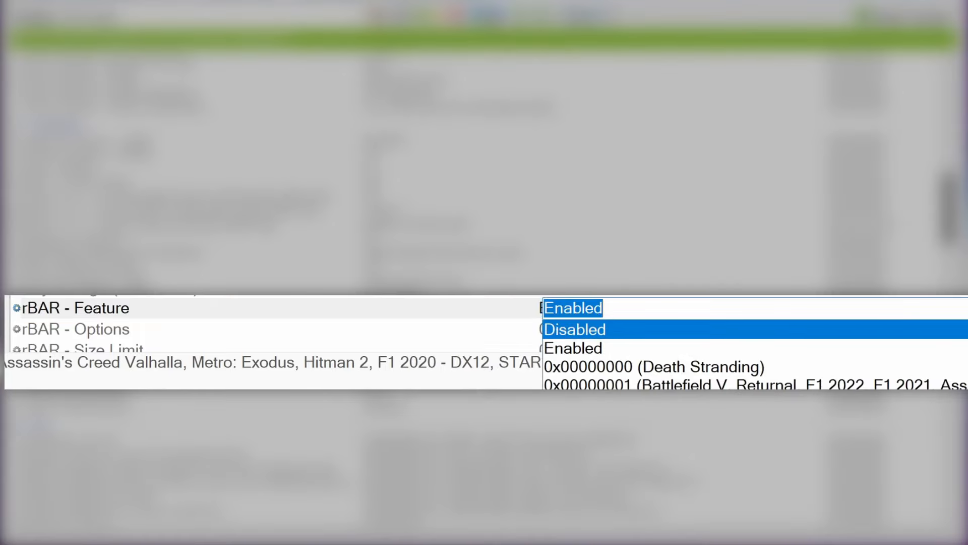
left_click(571, 308)
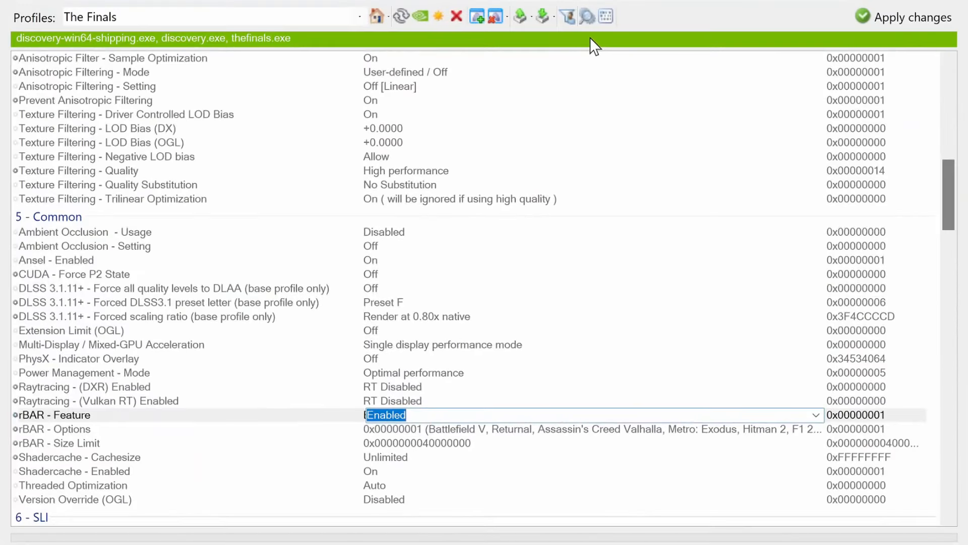
mouse_move(542, 17)
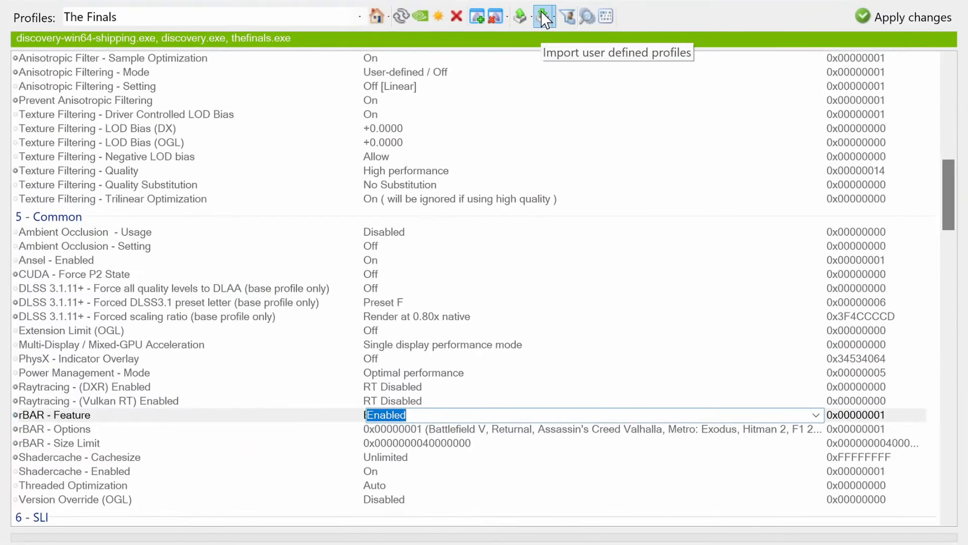
mouse_move(521, 17)
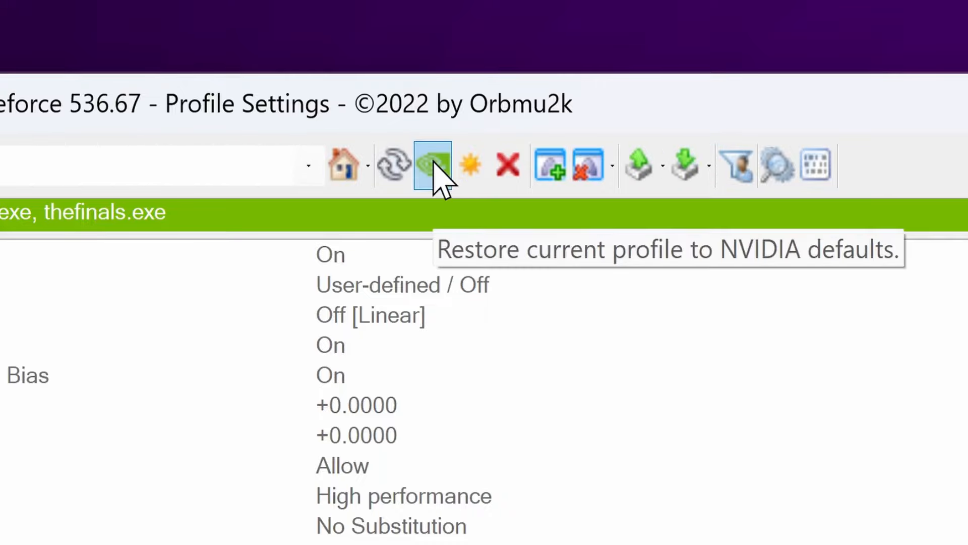